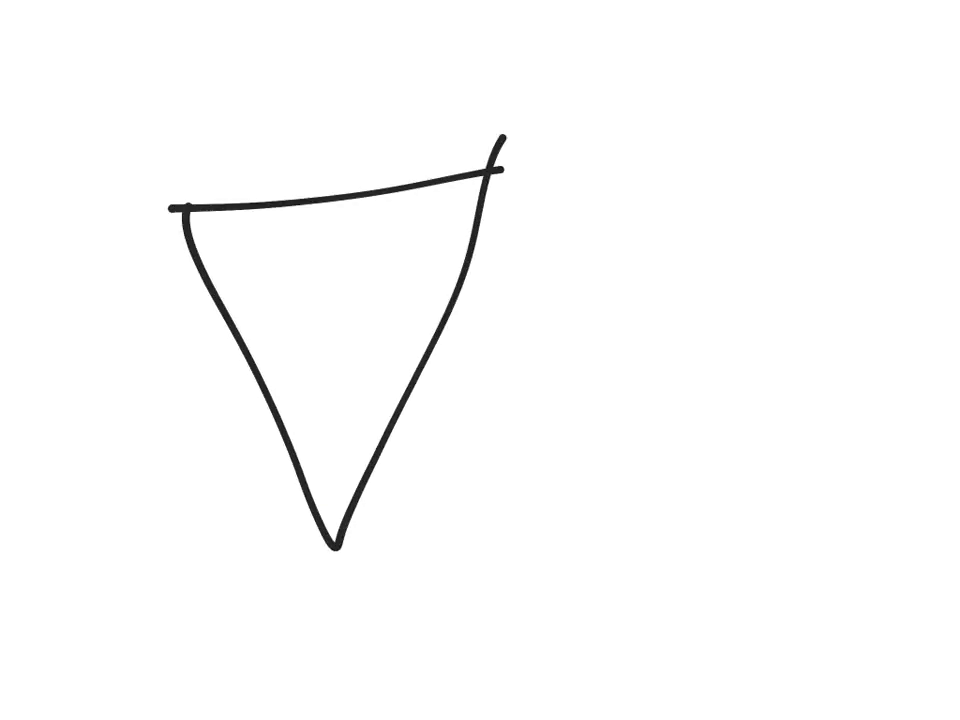
Draw a black upside-down cone outline on the blank white canvas.
click(98, 445)
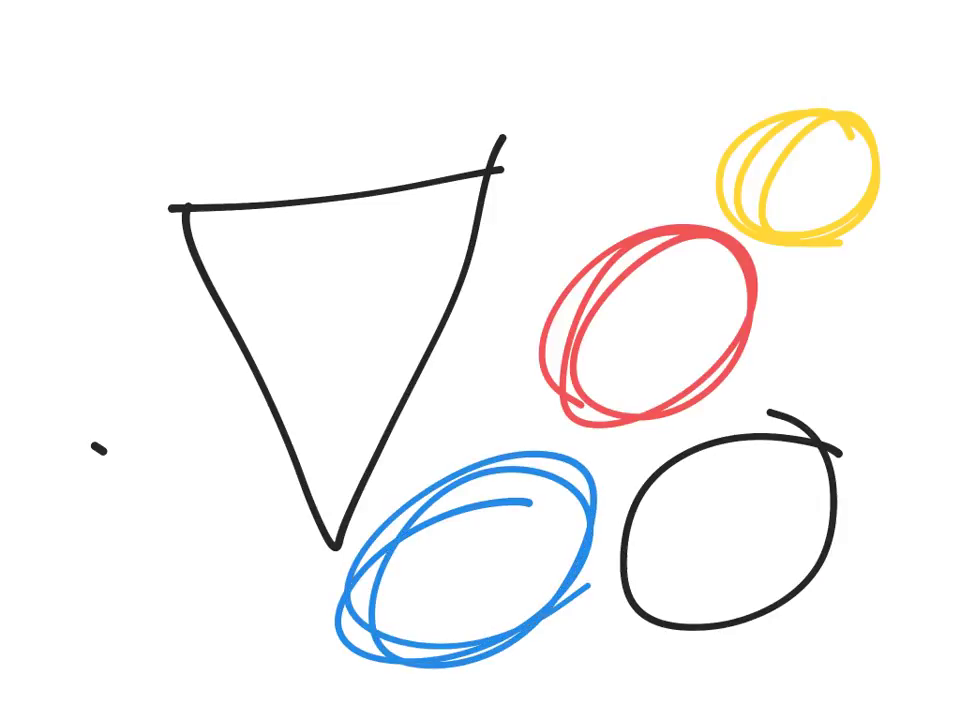
Mark a small black dot just above the cone's rim beside the coloured circles.
click(290, 178)
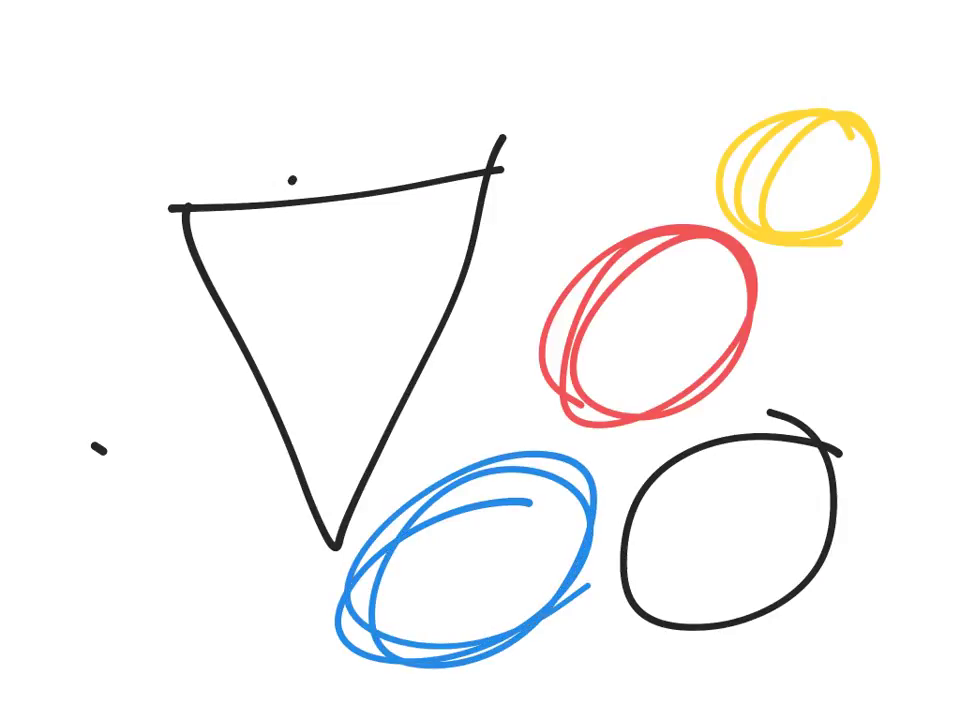